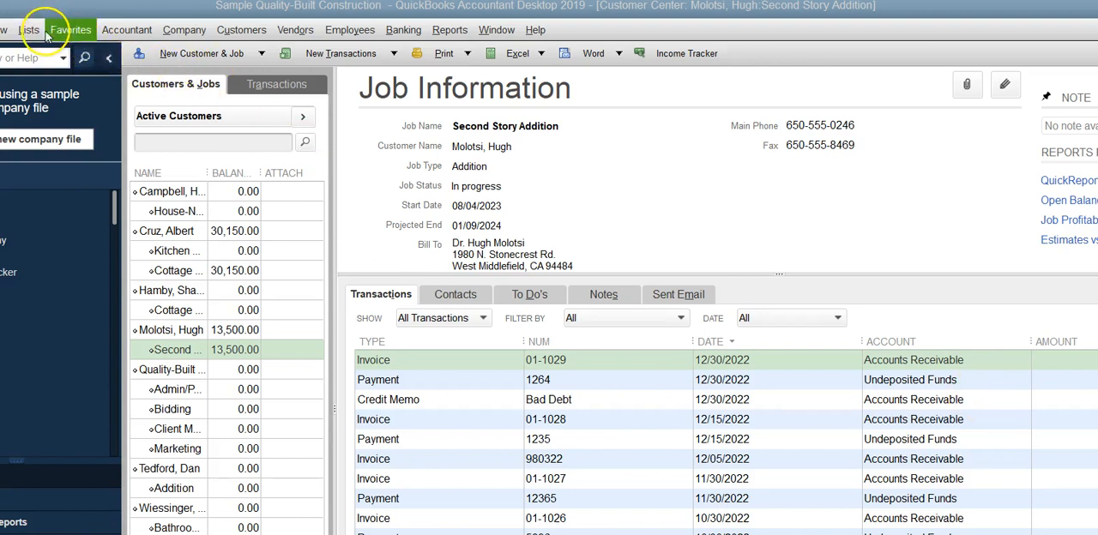
mouse_move(580, 89)
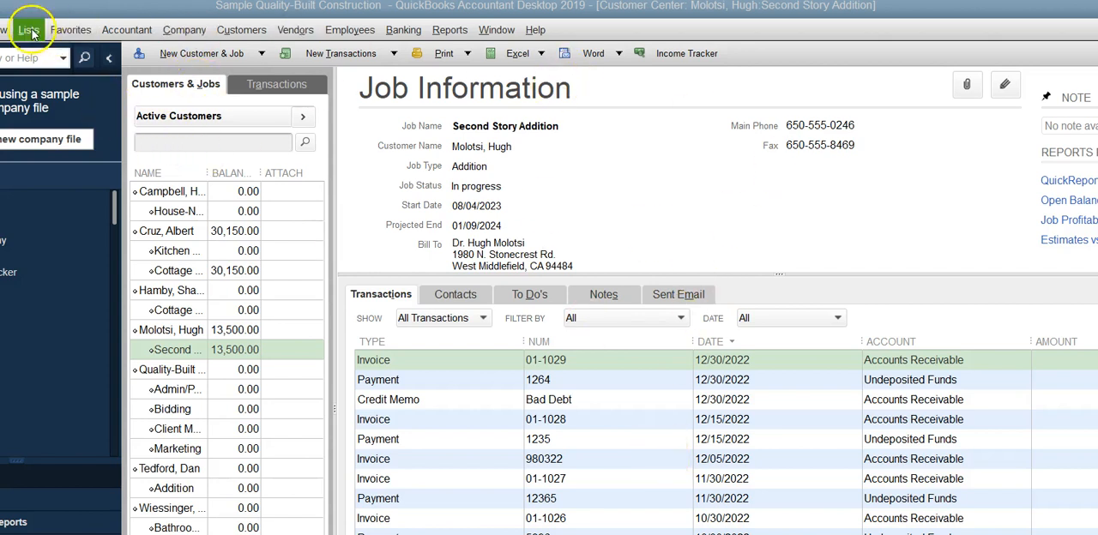
Step: Show the company's Item List and bring the Bad Debt service item into view
left_click(27, 29)
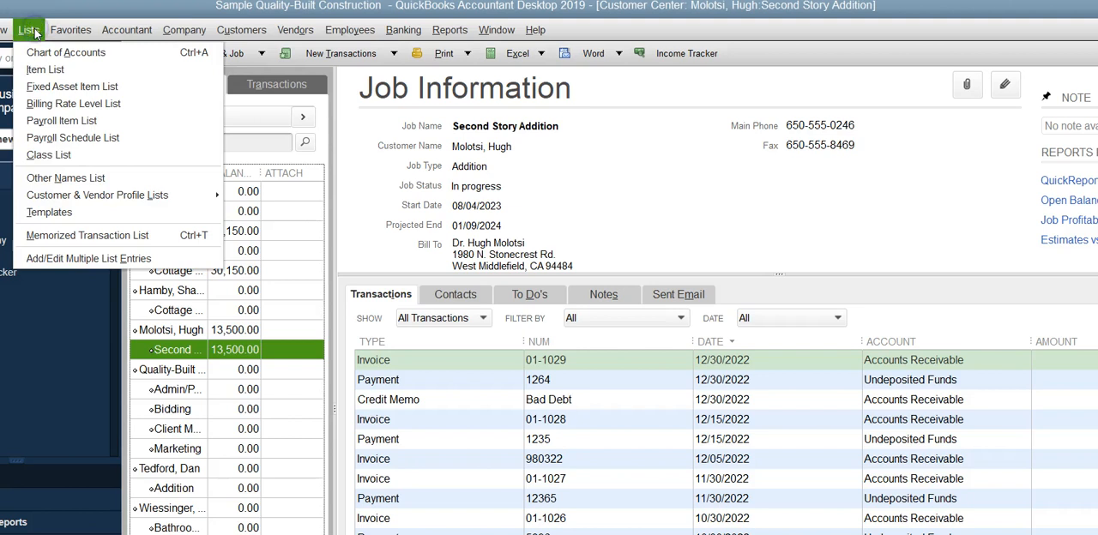
left_click(45, 69)
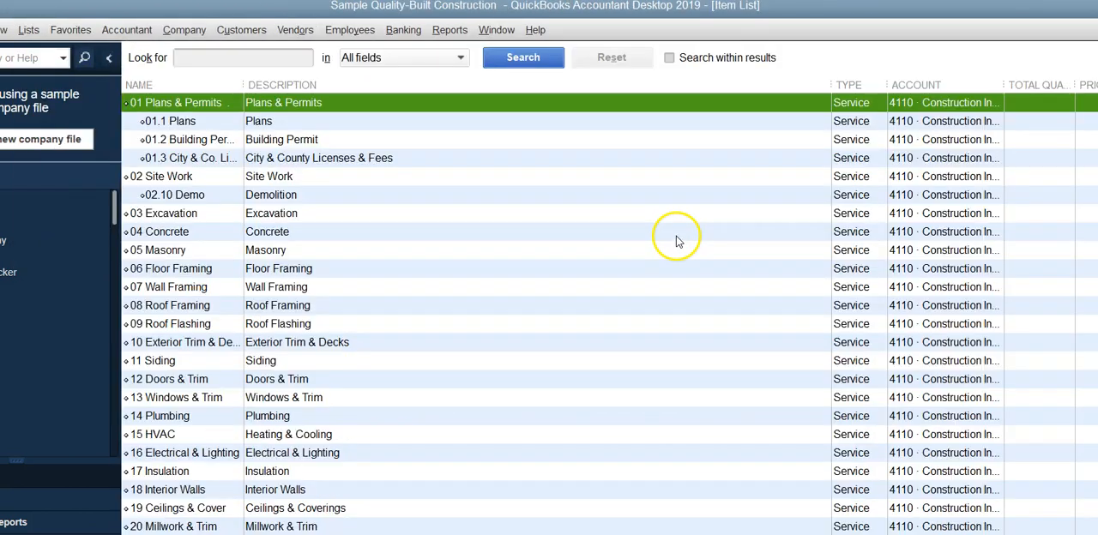
scroll("down", 3)
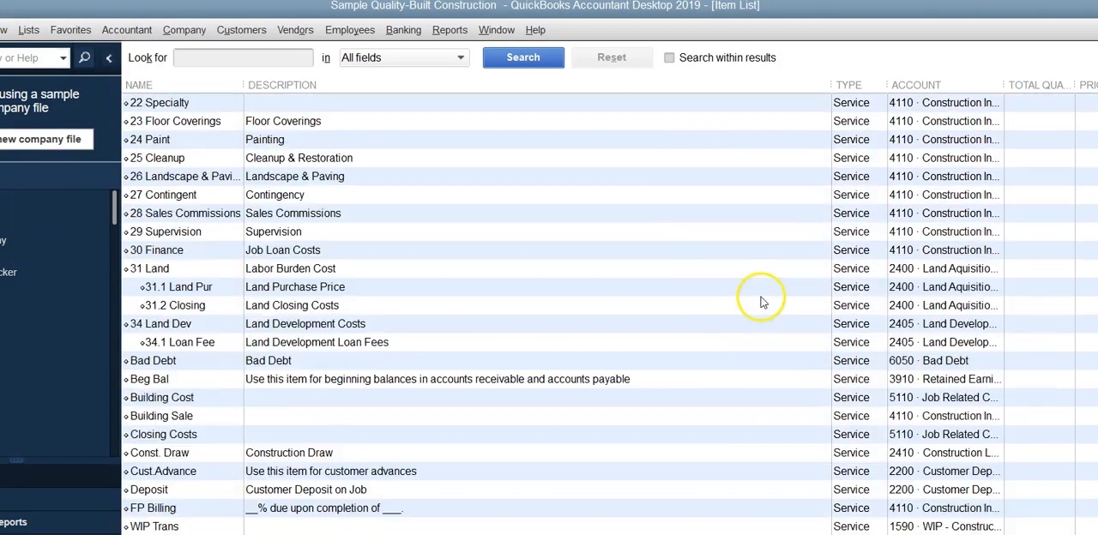
mouse_move(763, 302)
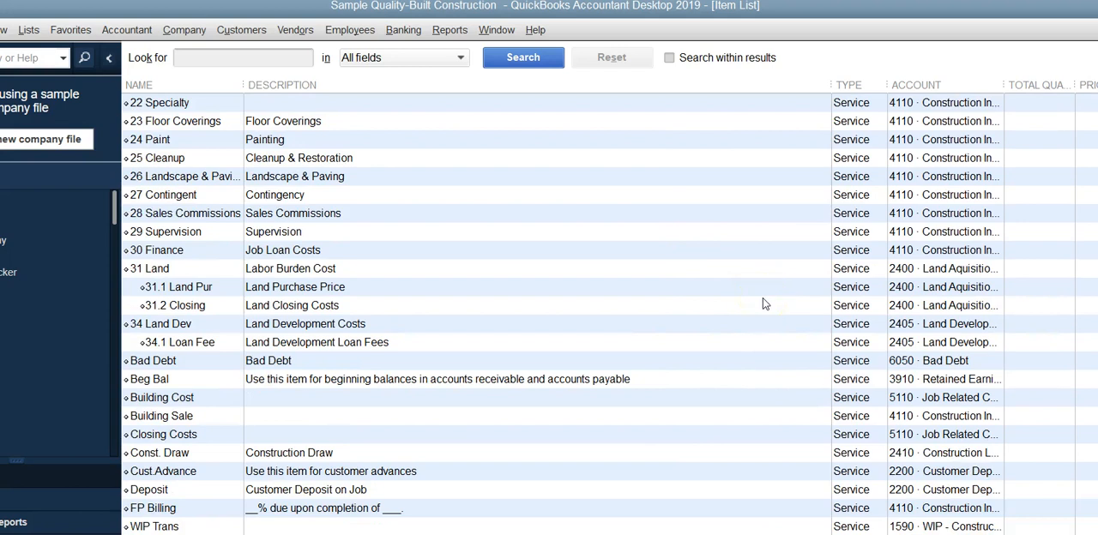
mouse_move(299, 360)
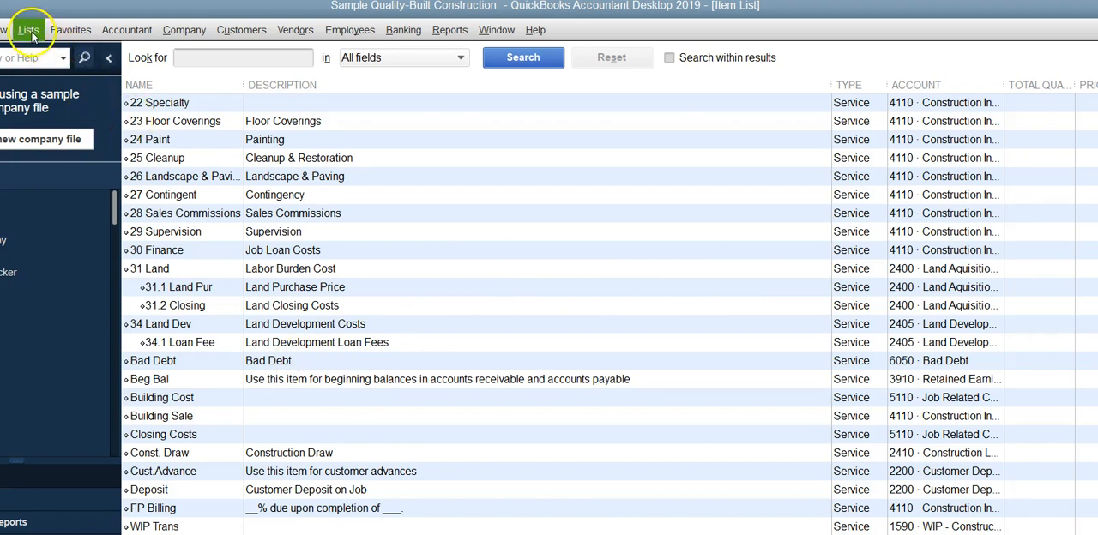
left_click(29, 29)
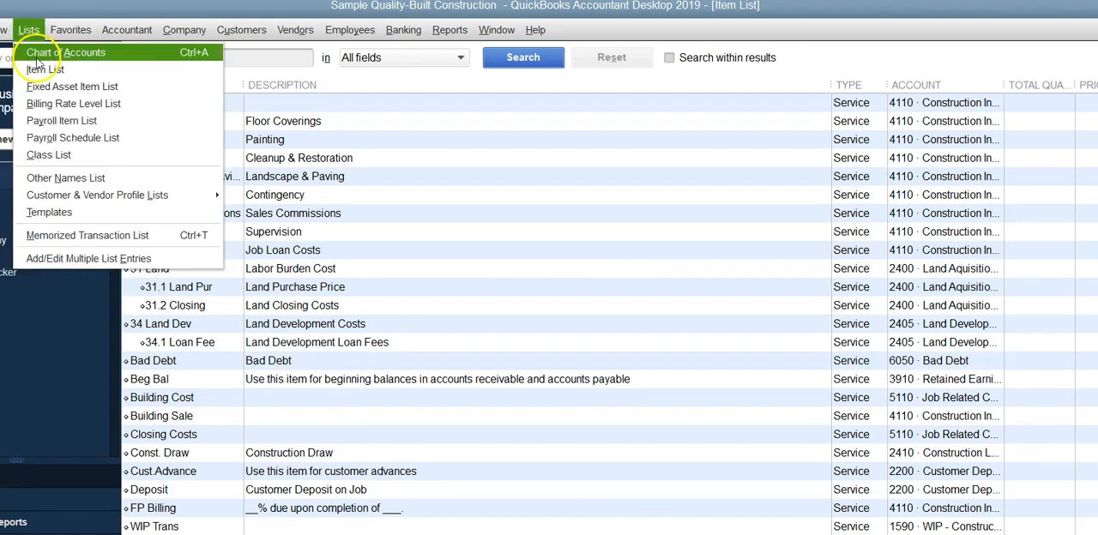
left_click(69, 51)
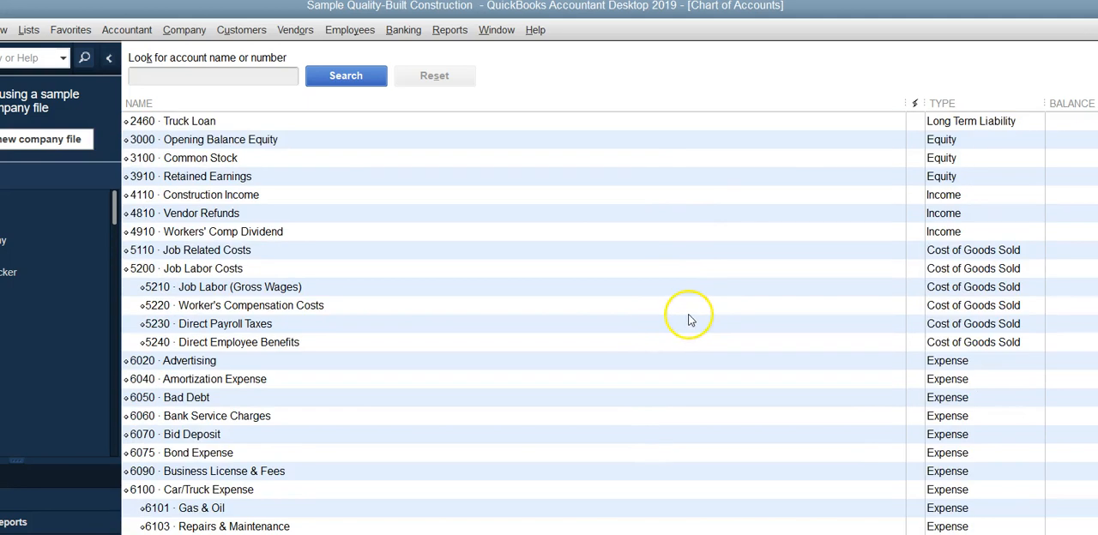
mouse_move(214, 443)
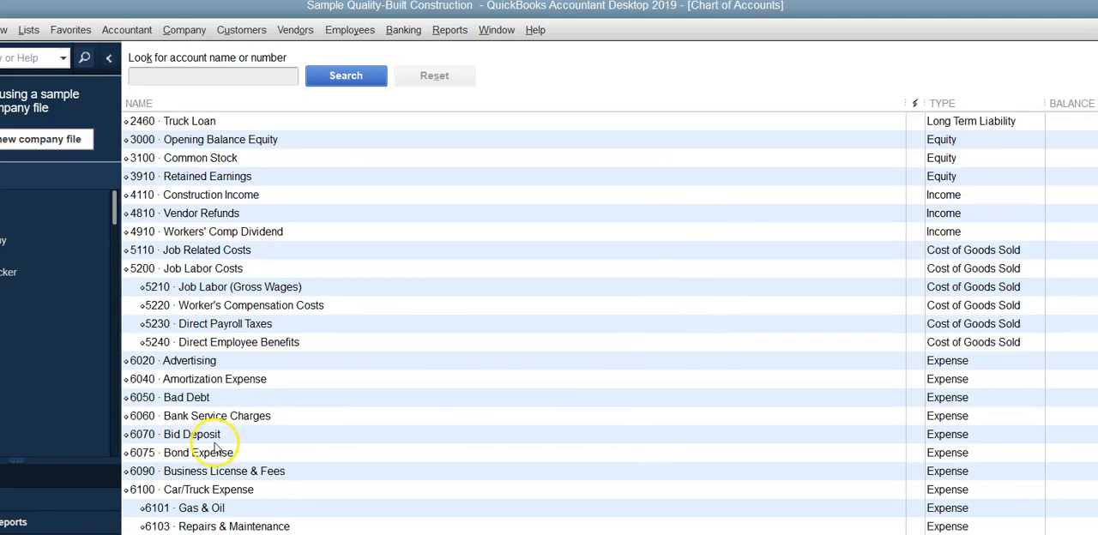
left_click(186, 398)
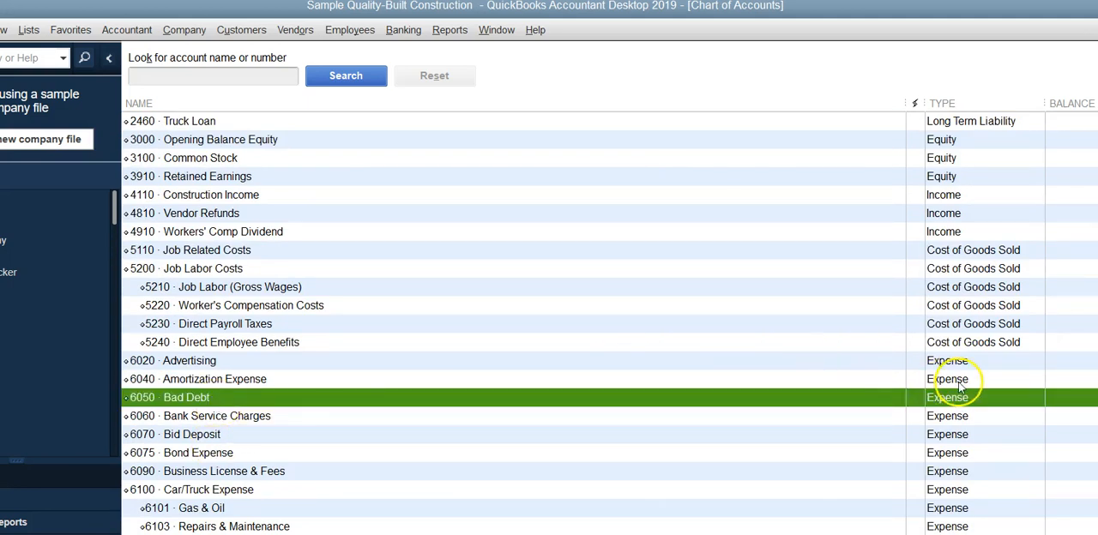
mouse_move(216, 68)
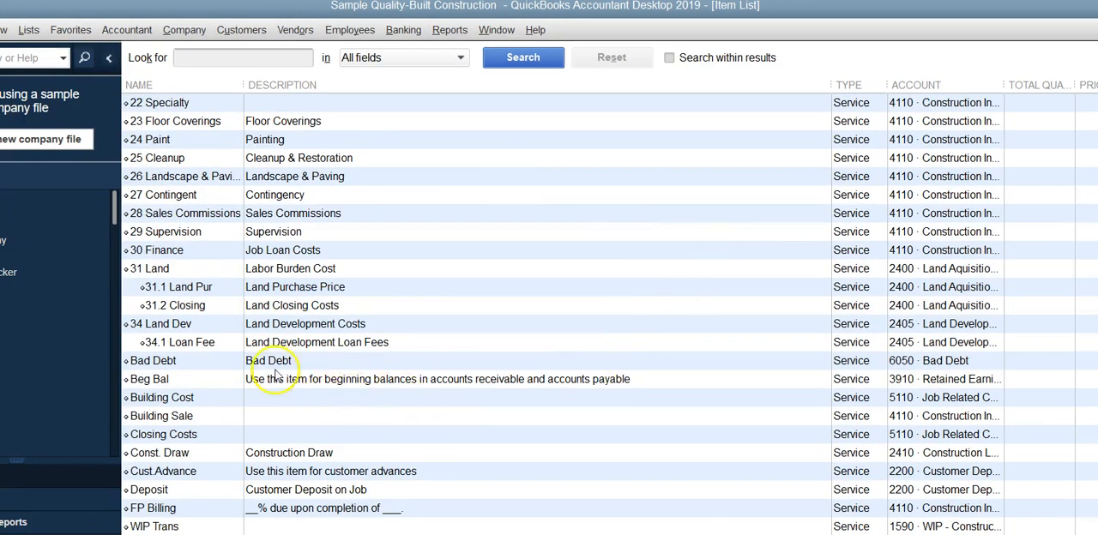
Step: Review the Bad Debt item's 6050 account details and close them without saving changes
double_click(151, 360)
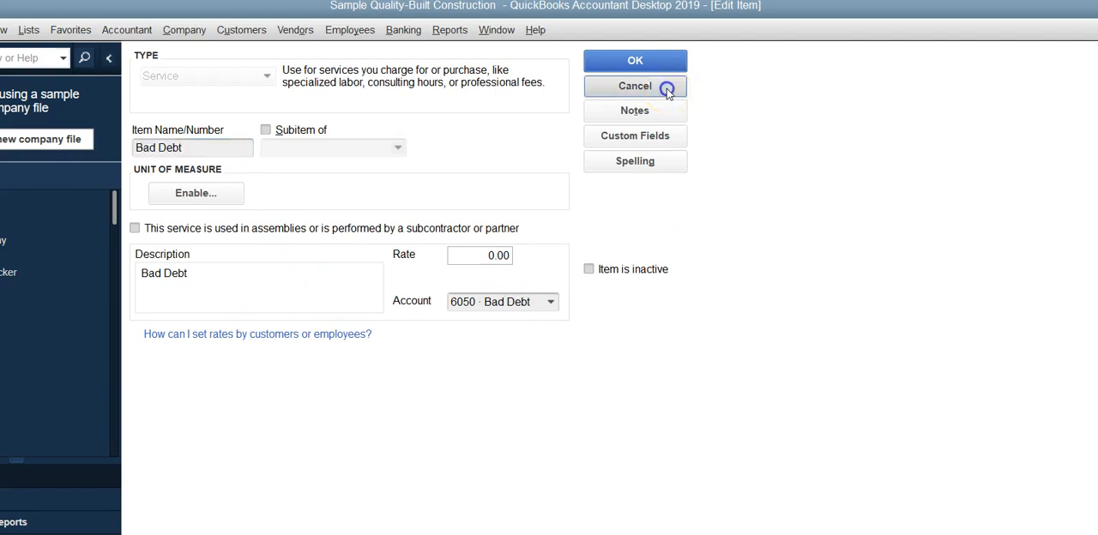
left_click(634, 86)
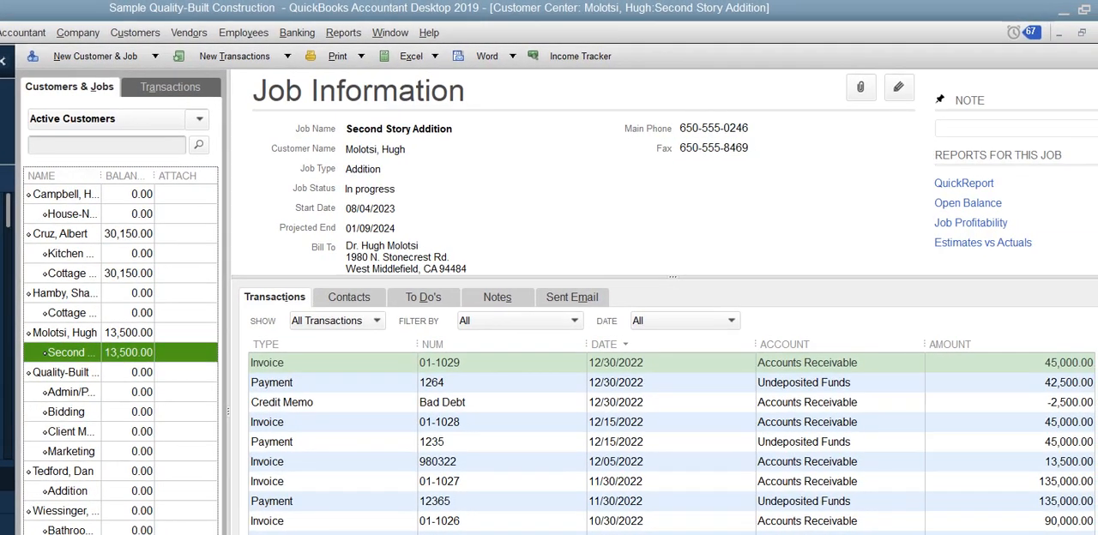
mouse_move(504, 401)
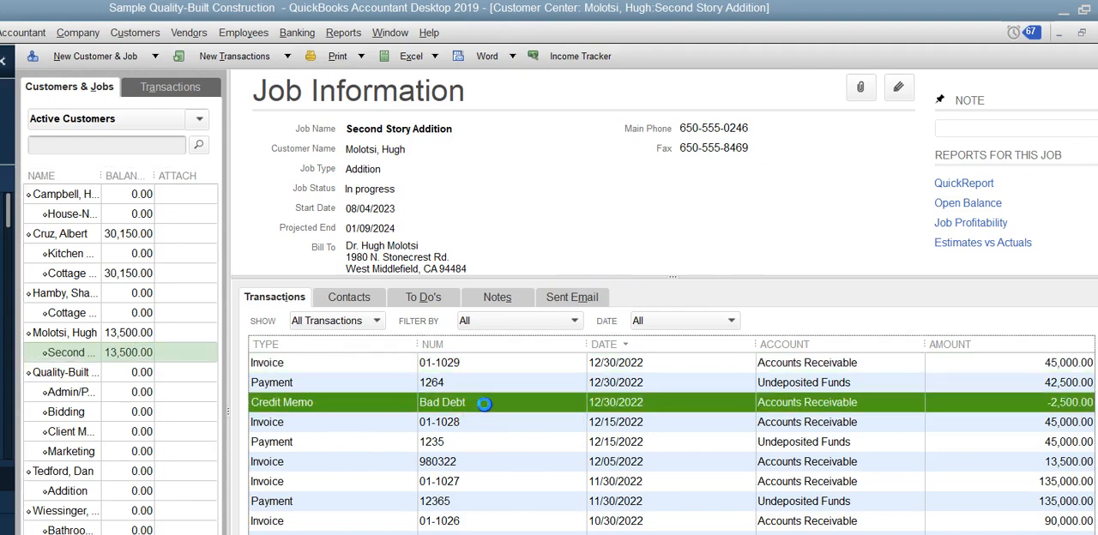
double_click(282, 401)
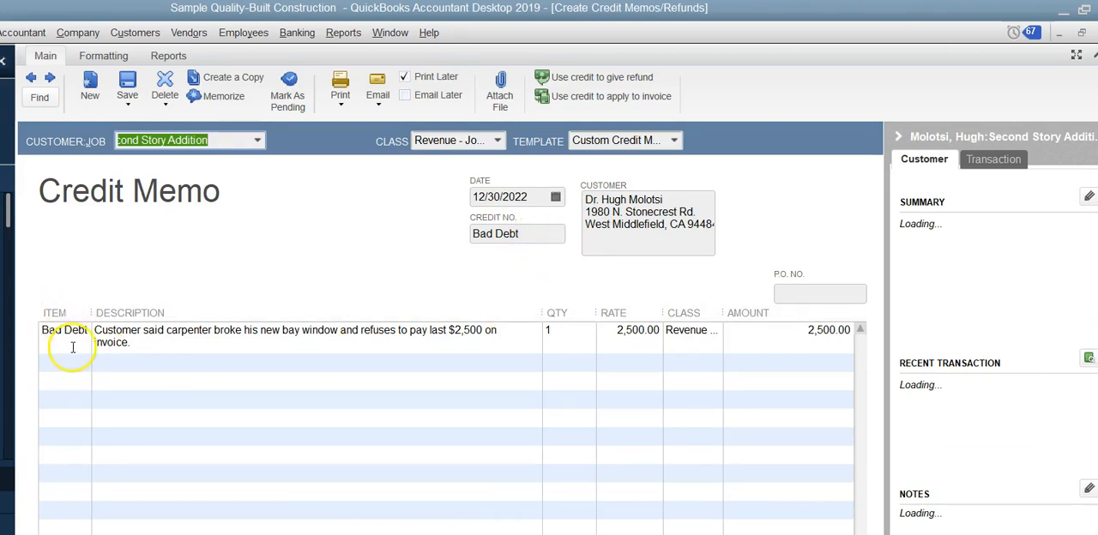
mouse_move(504, 338)
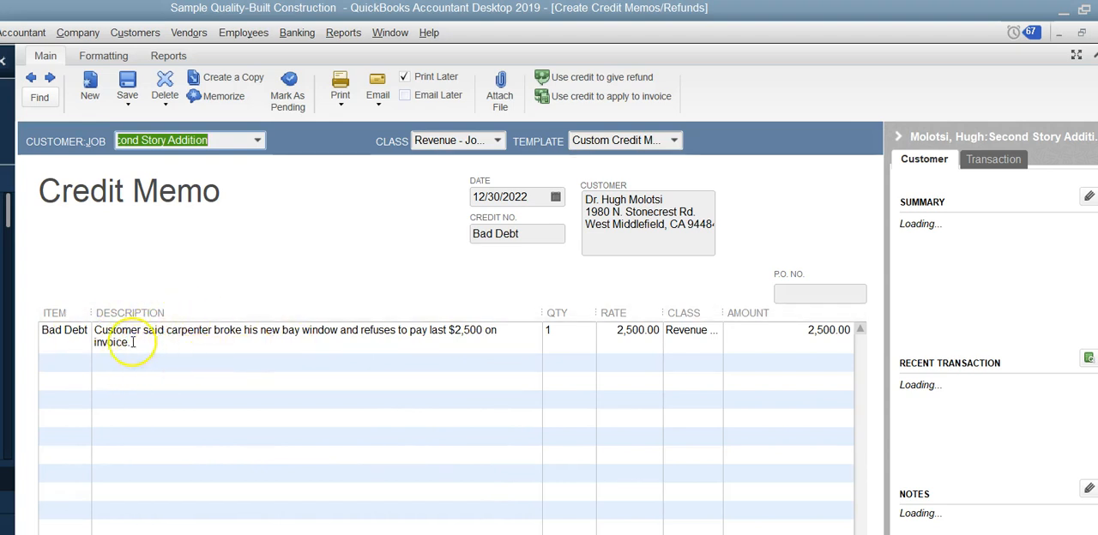
mouse_move(419, 347)
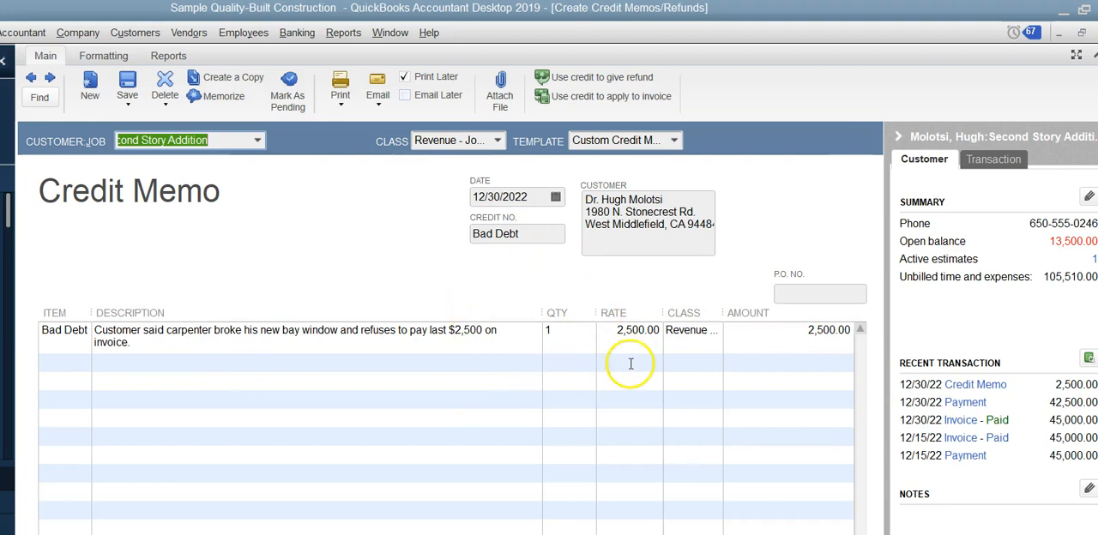
mouse_move(960, 437)
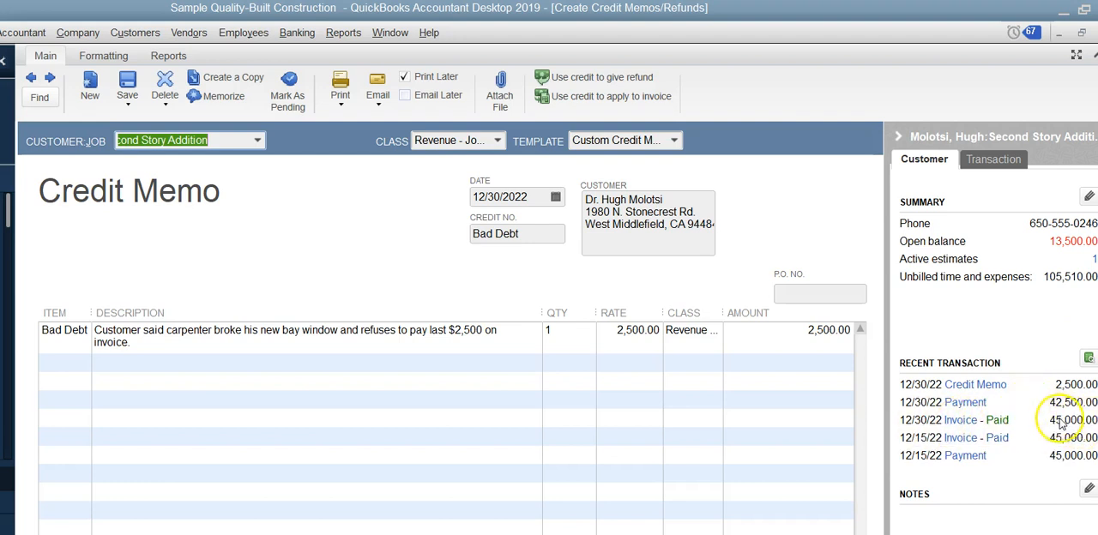
mouse_move(952, 420)
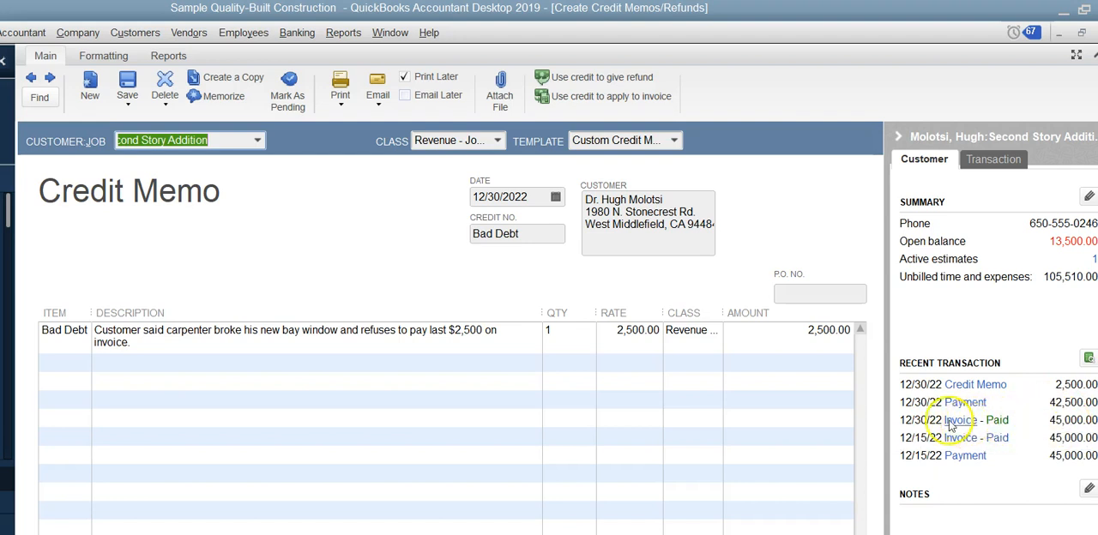
mouse_move(975, 385)
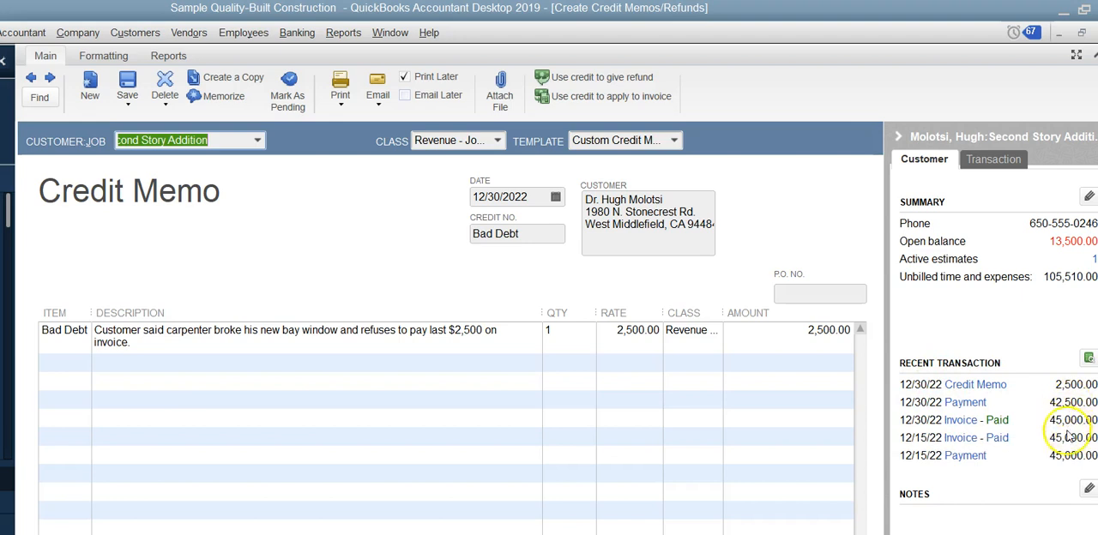
mouse_move(625, 426)
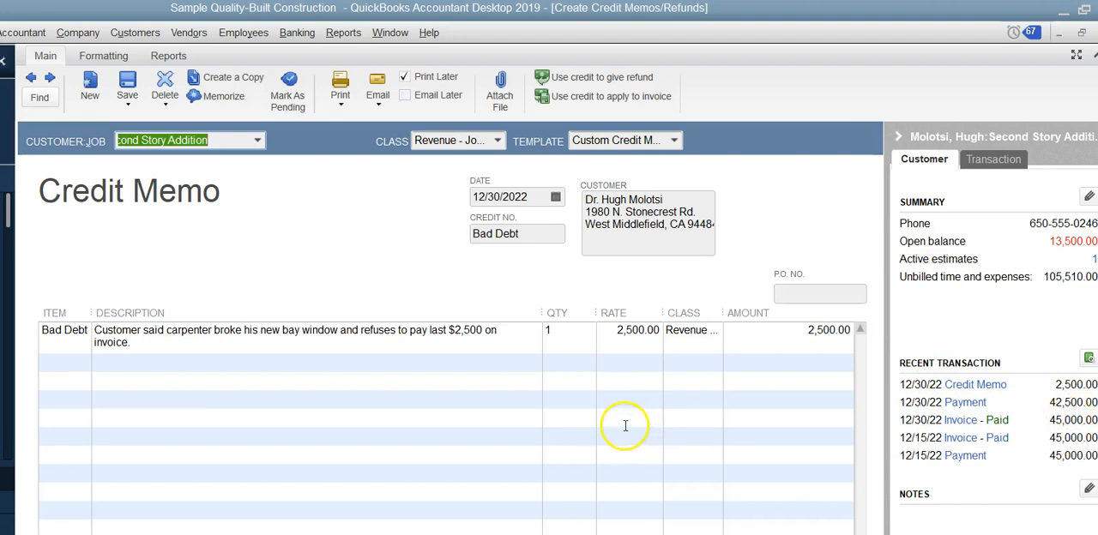
mouse_move(343, 33)
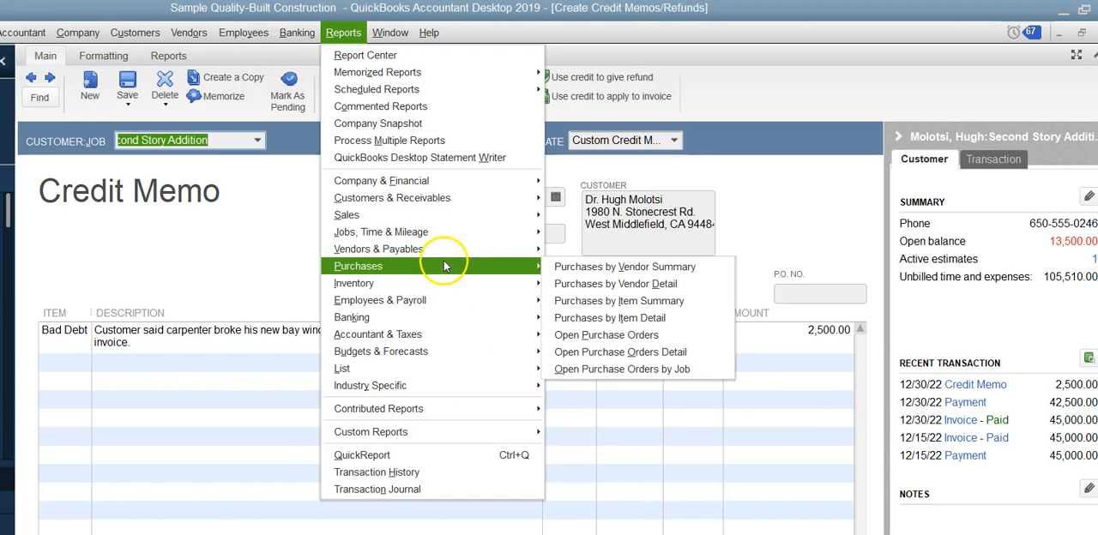
mouse_move(439, 266)
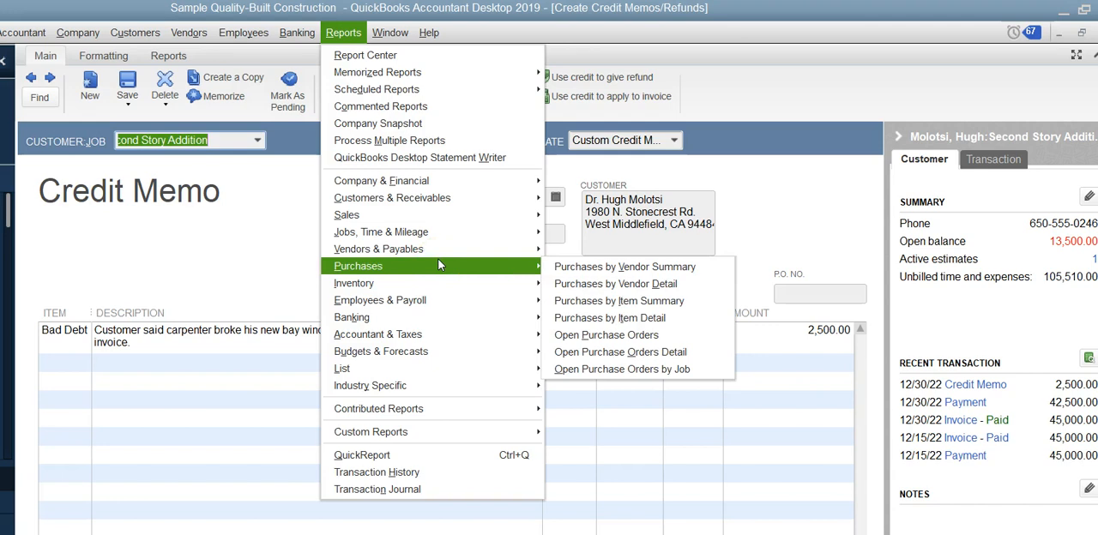
mouse_move(381, 180)
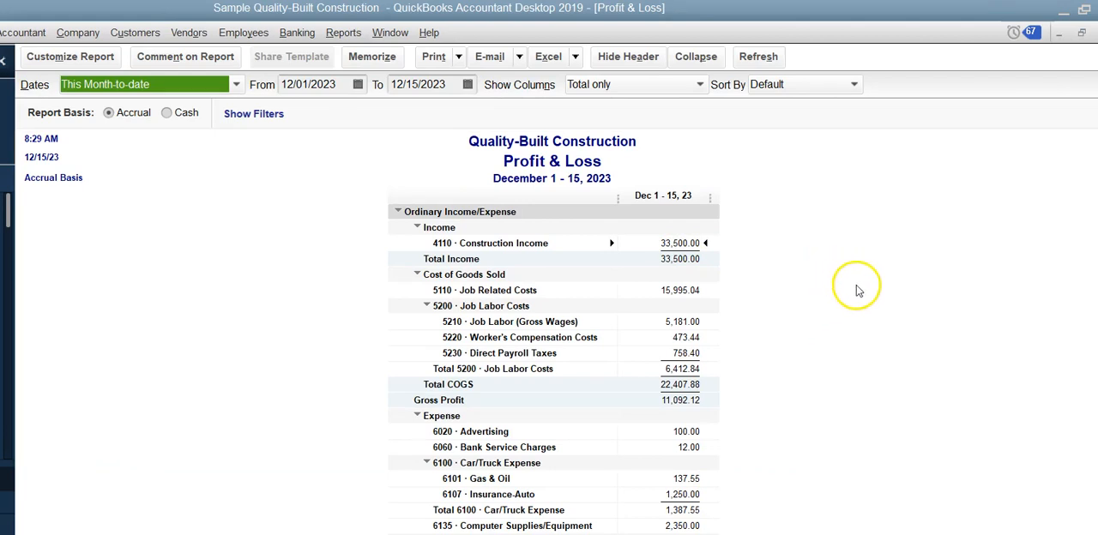
mouse_move(871, 369)
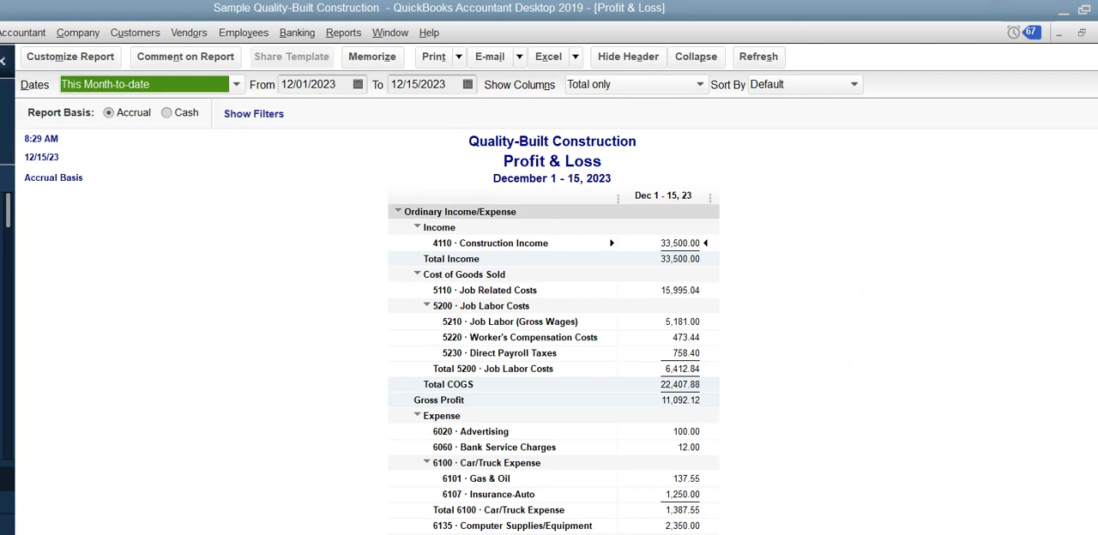
Step: Widen the Profit & Loss report to all dates so 6050 Bad Debt shows $2,500
scroll("down", 3)
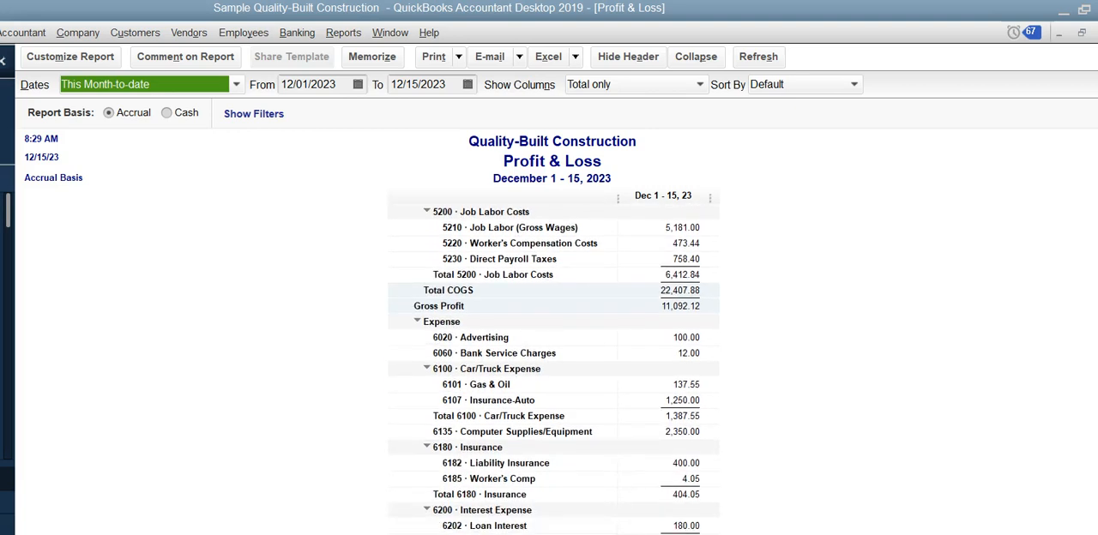
scroll("down", 3)
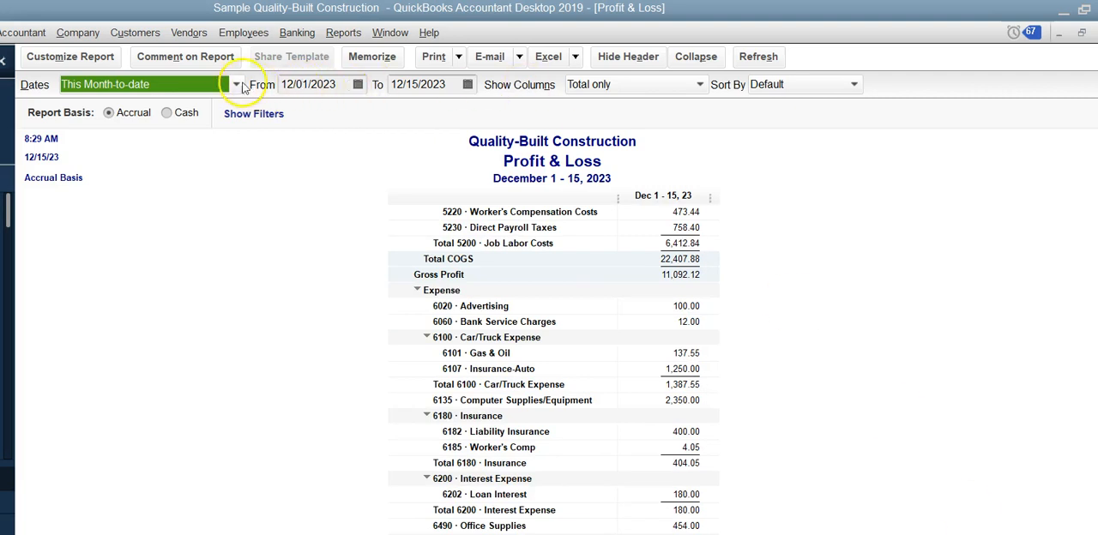
left_click(237, 84)
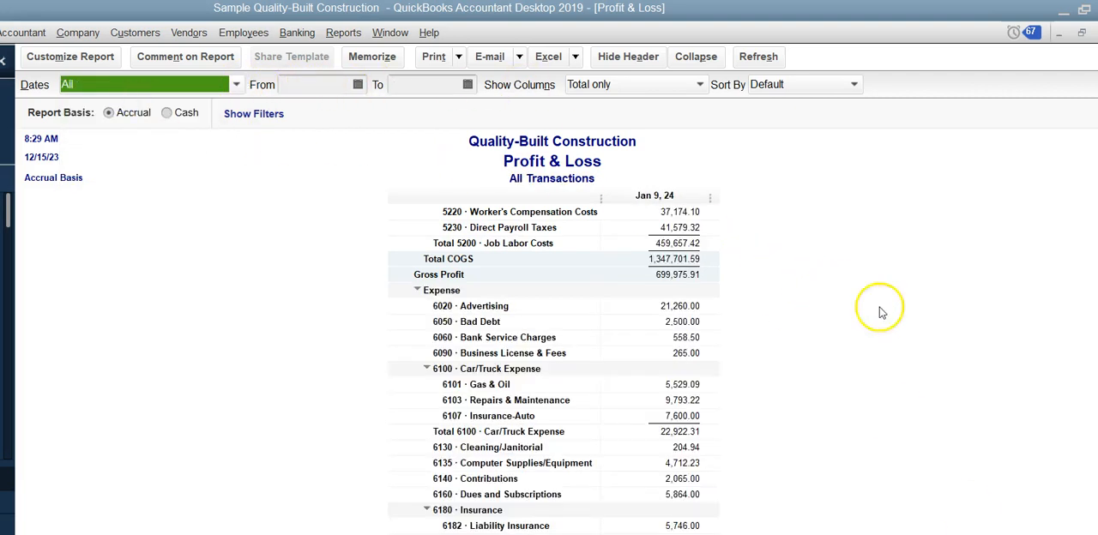
mouse_move(707, 329)
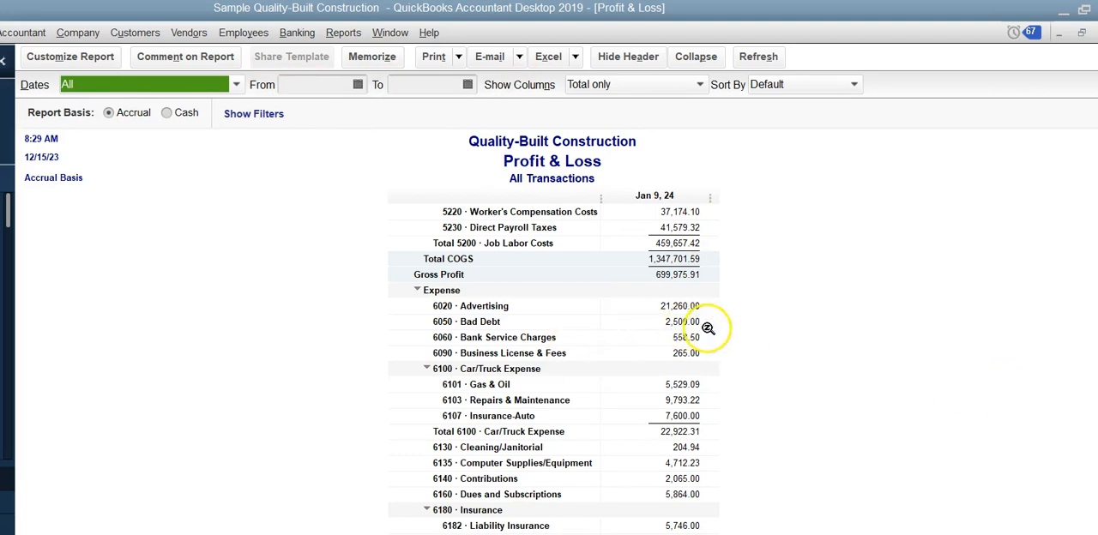
scroll("down", 3)
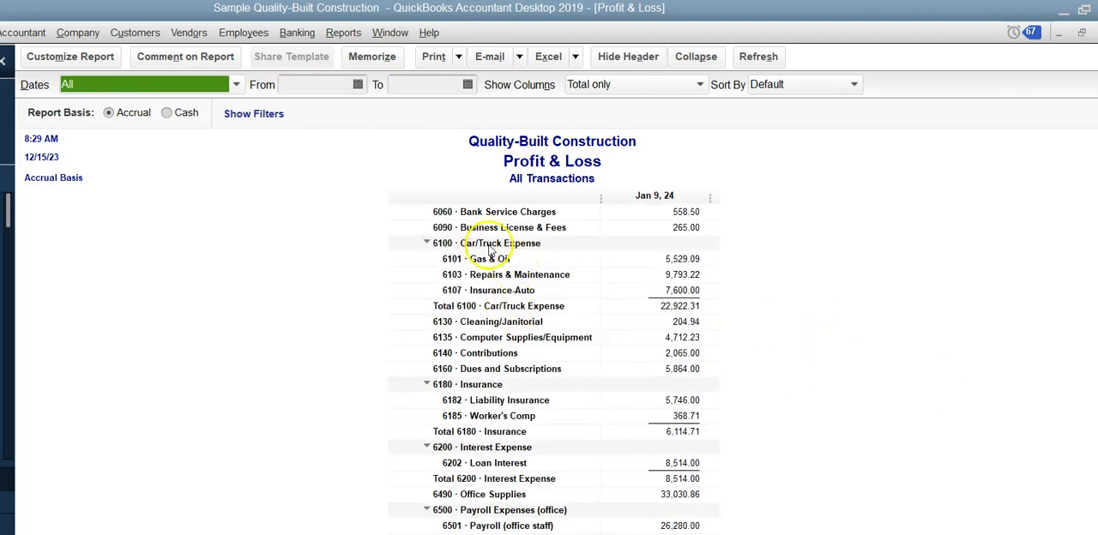
scroll("up", 3)
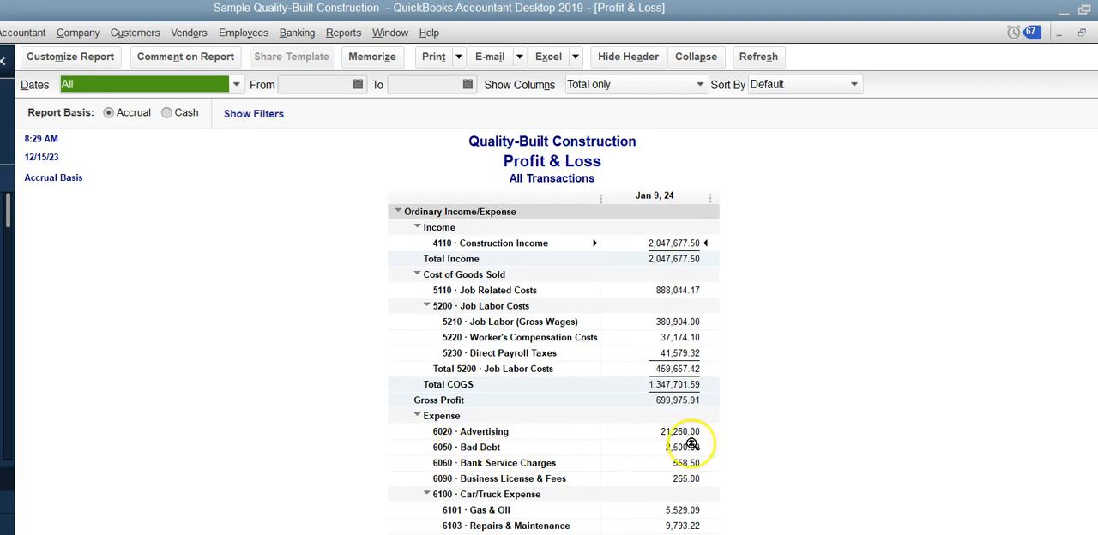
mouse_move(484, 449)
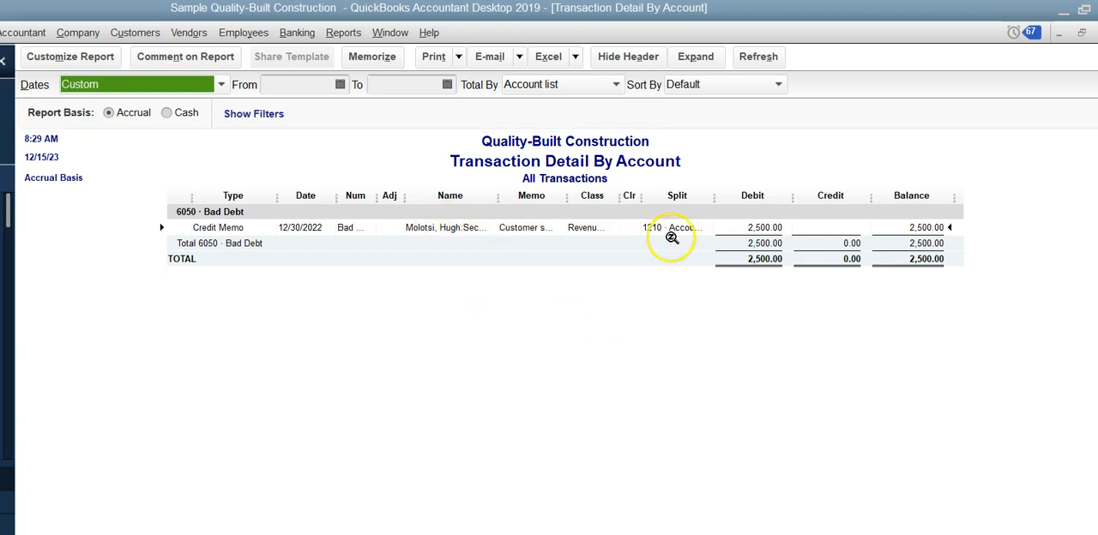
Step: Display the $2,500 Bad Debt credit memo from its Transaction Detail By Account row
double_click(217, 226)
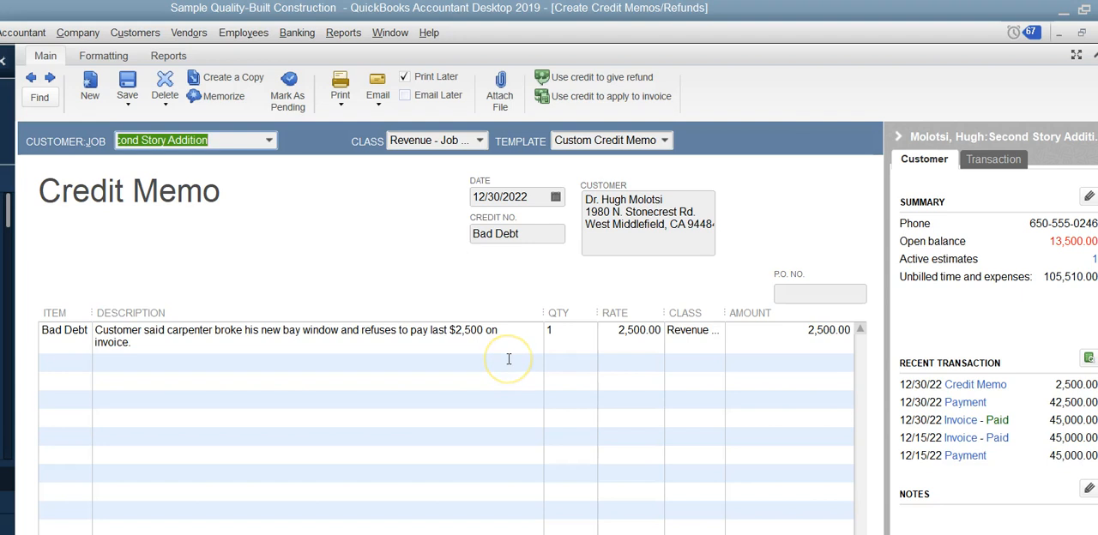
mouse_move(508, 358)
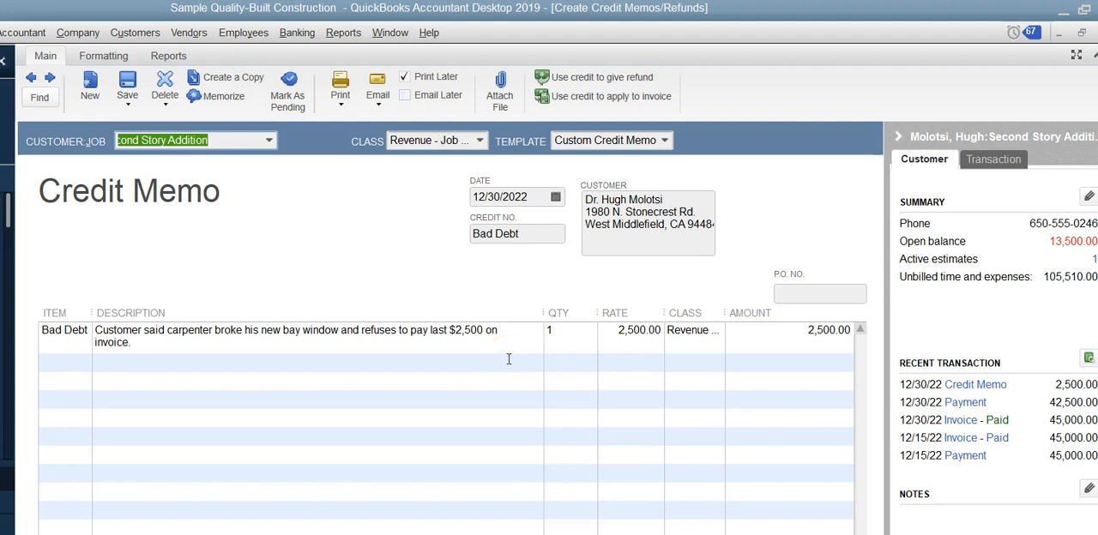
mouse_move(484, 345)
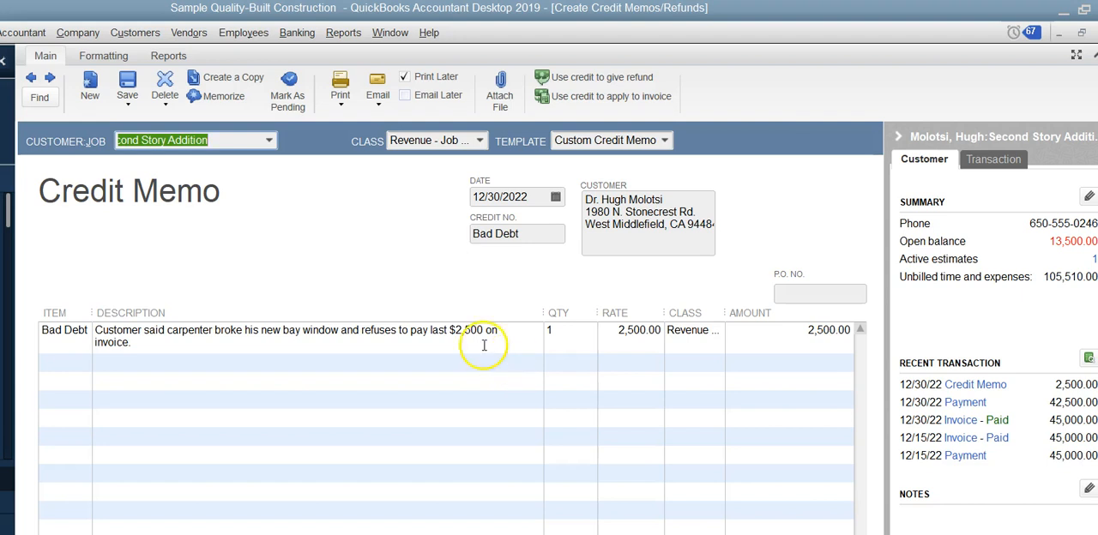
mouse_move(481, 345)
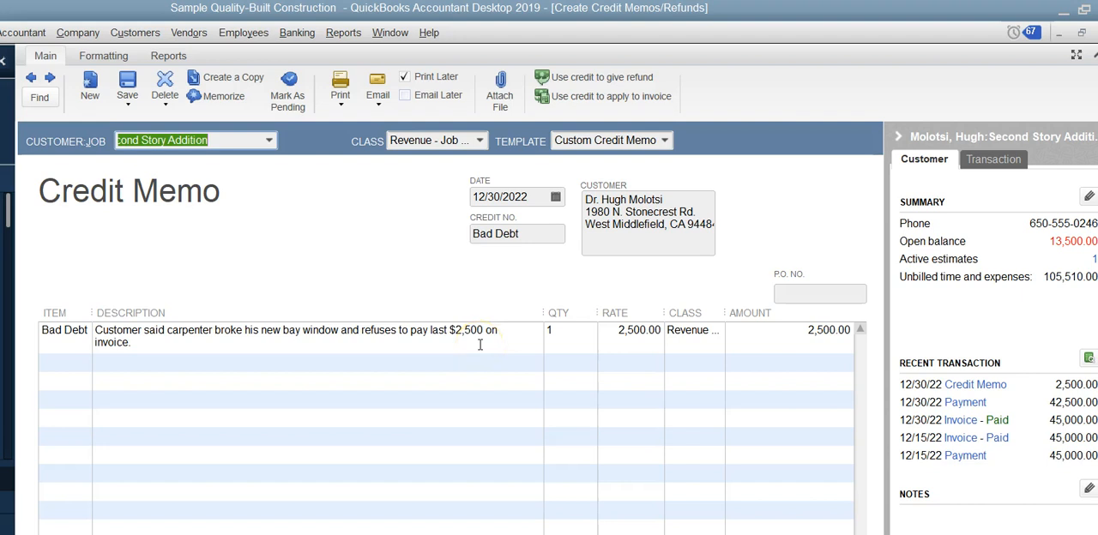